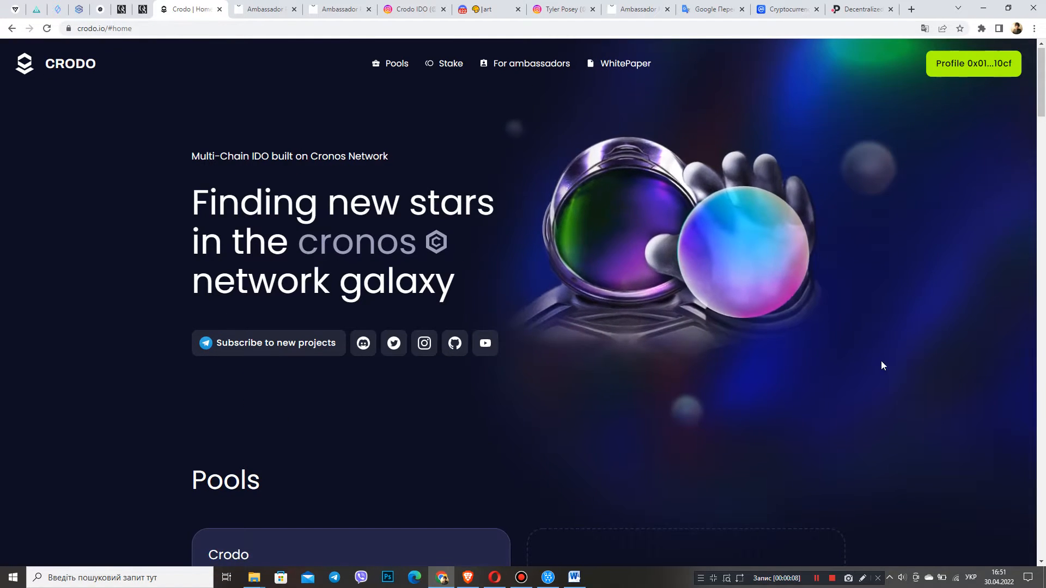
Step: View the Crodo ambassador profile's task list (Memes, Video, Articles, community, logo), then return to the docs
click(265, 9)
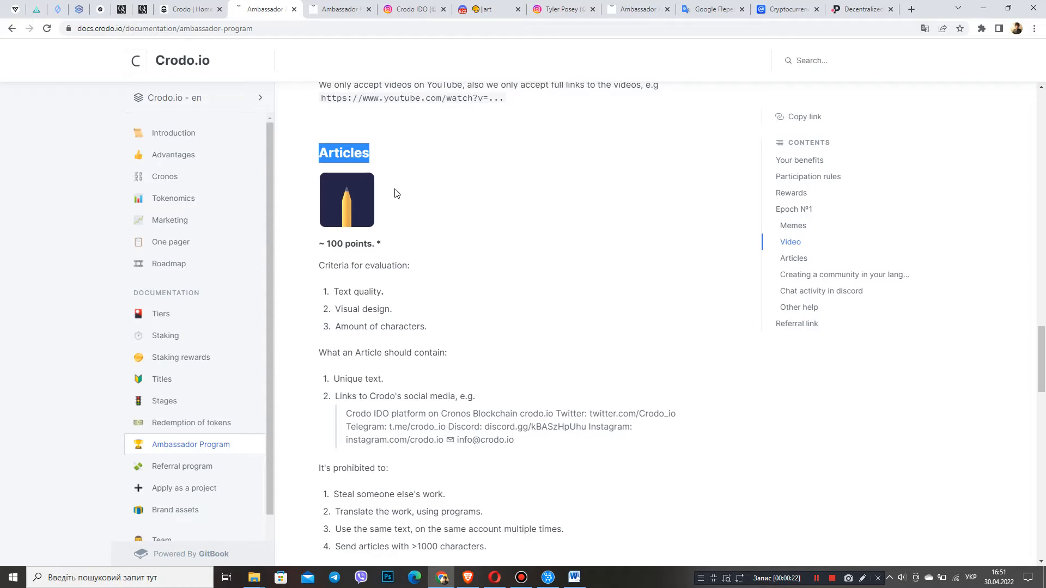
mouse_move(433, 229)
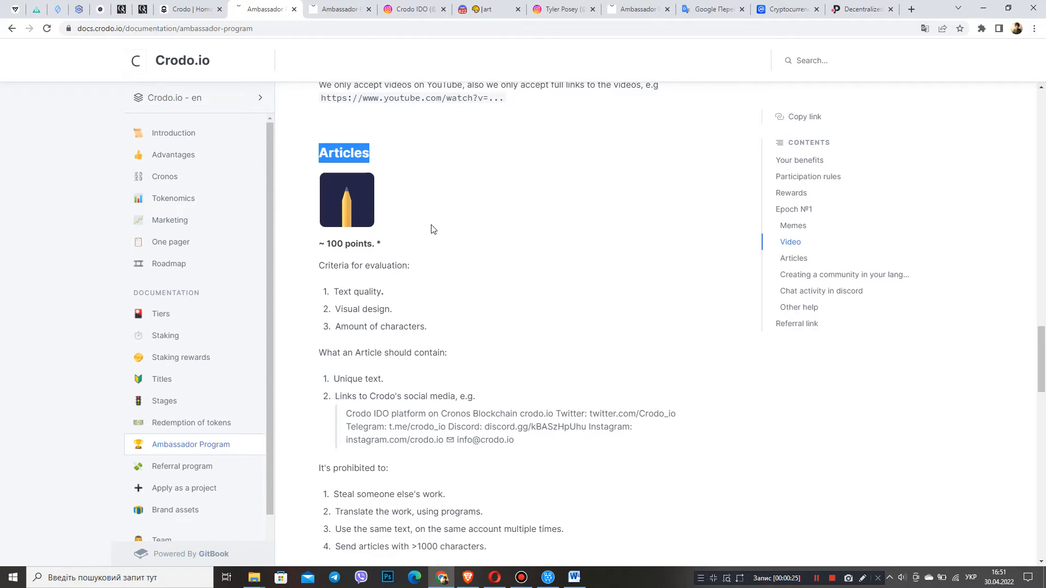
mouse_move(429, 223)
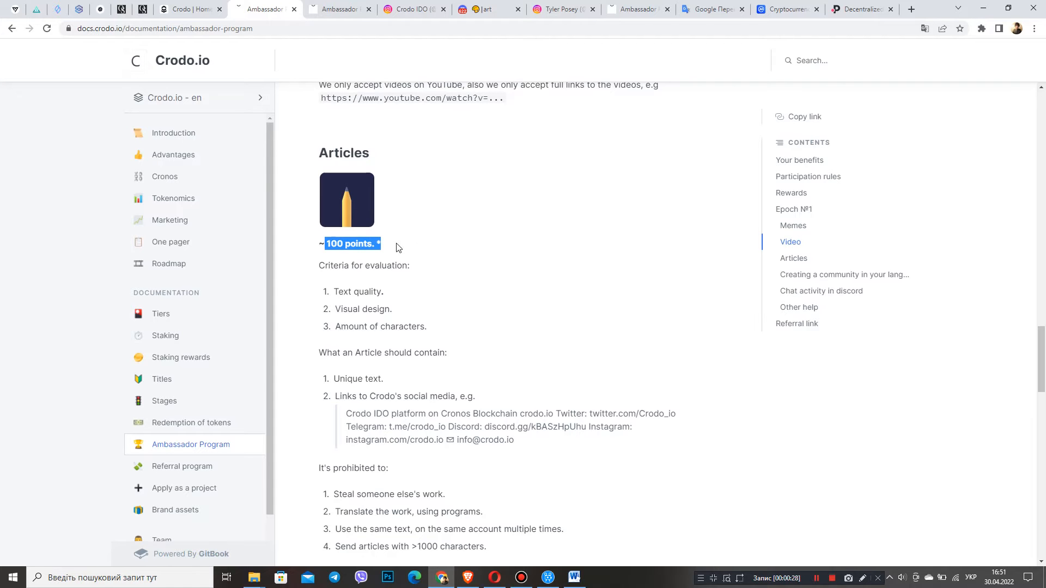
click(188, 10)
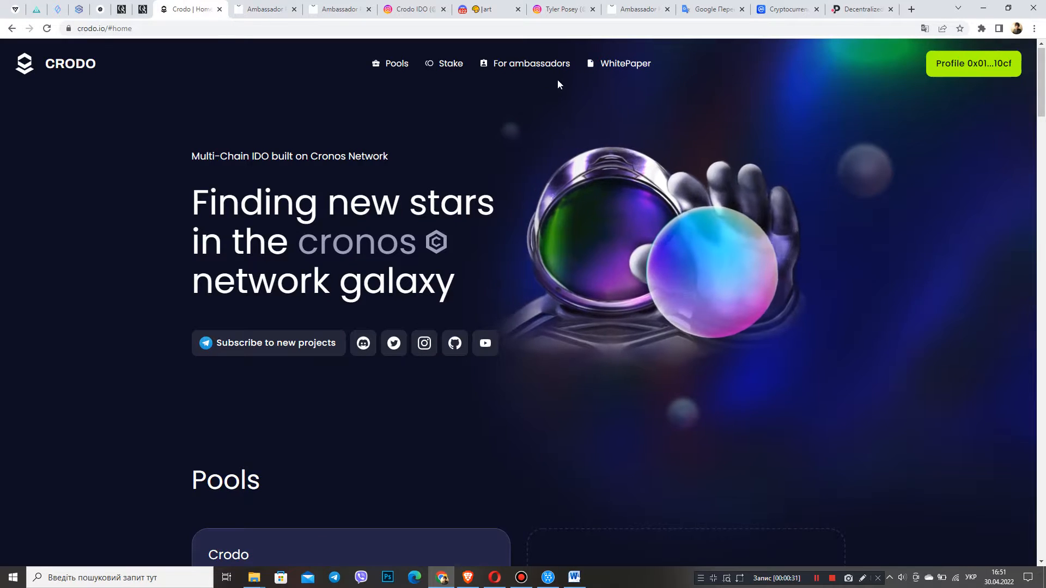
click(973, 63)
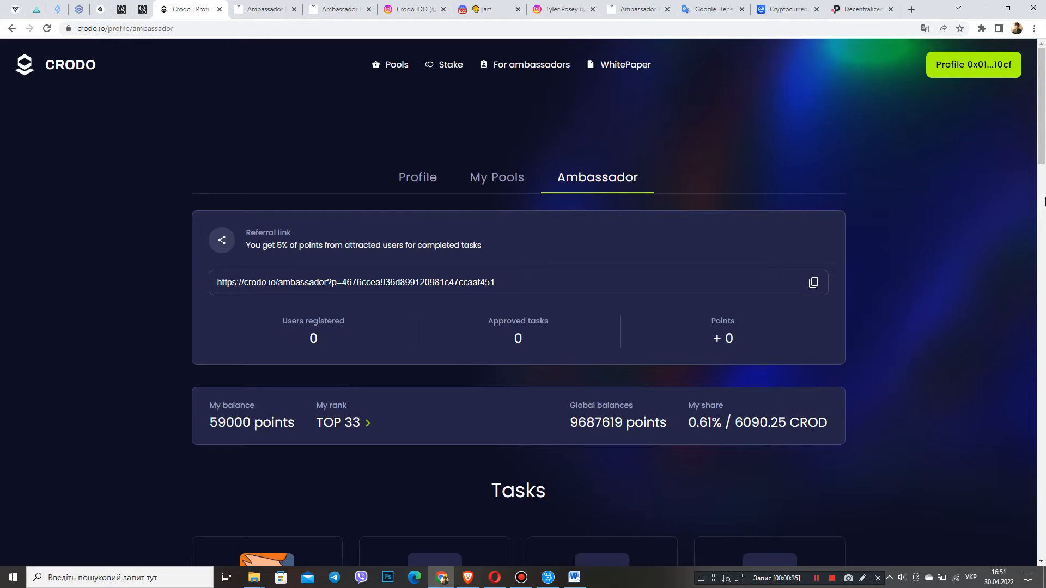
scroll(down, 3)
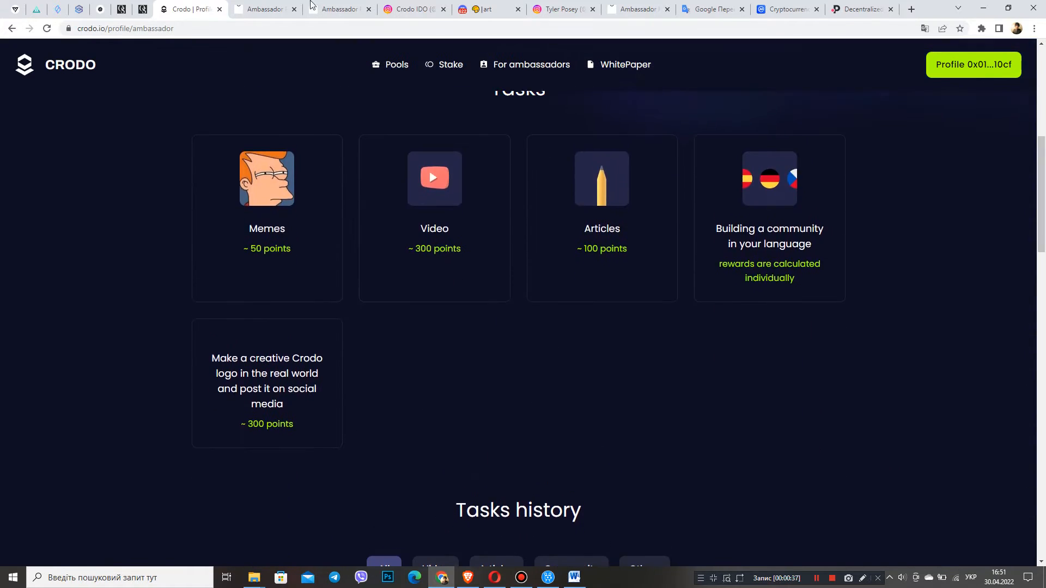
click(264, 10)
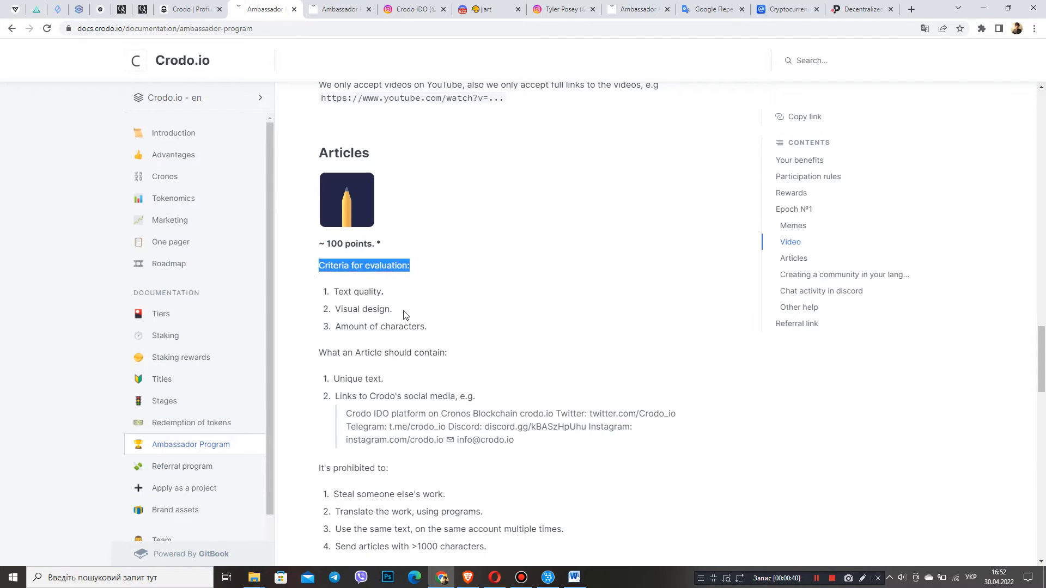
mouse_move(389, 296)
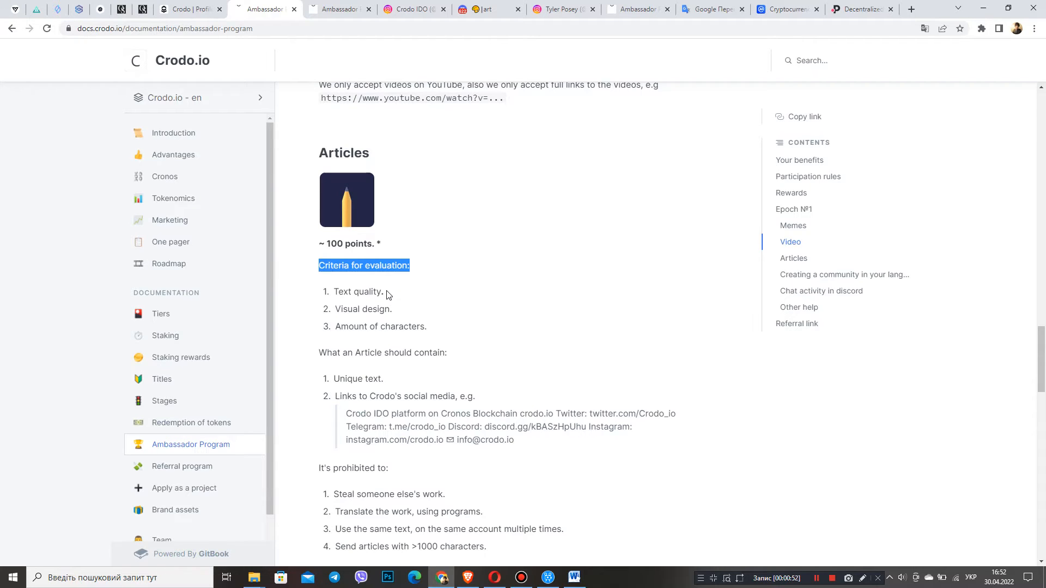
double_click(357, 292)
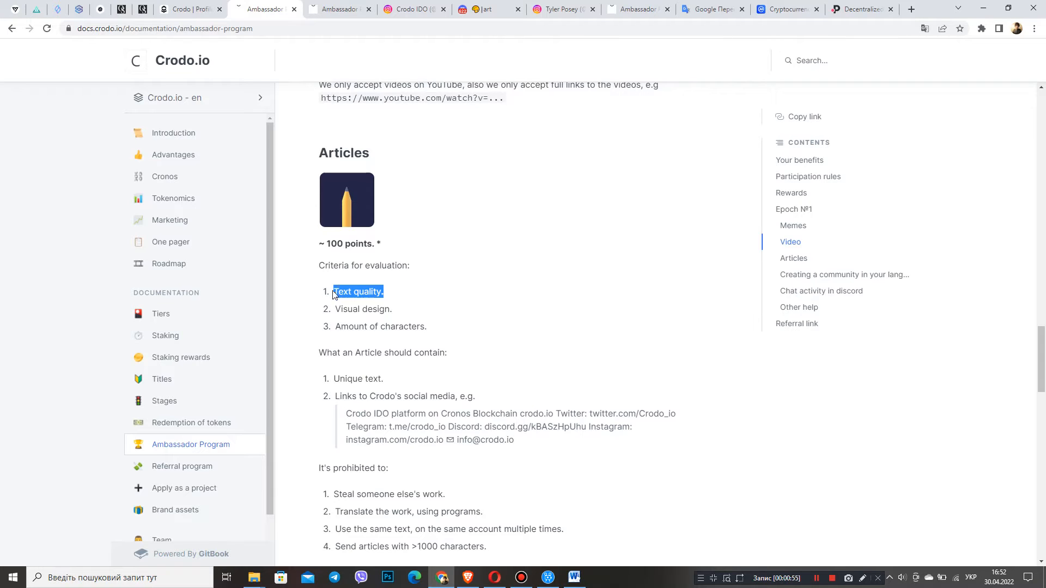
mouse_move(356, 280)
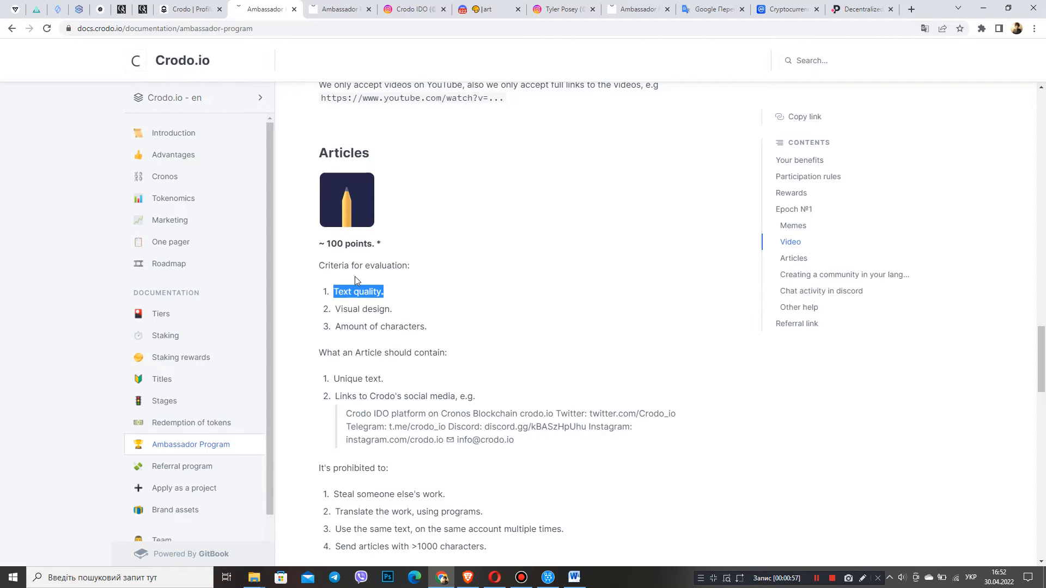
mouse_move(401, 316)
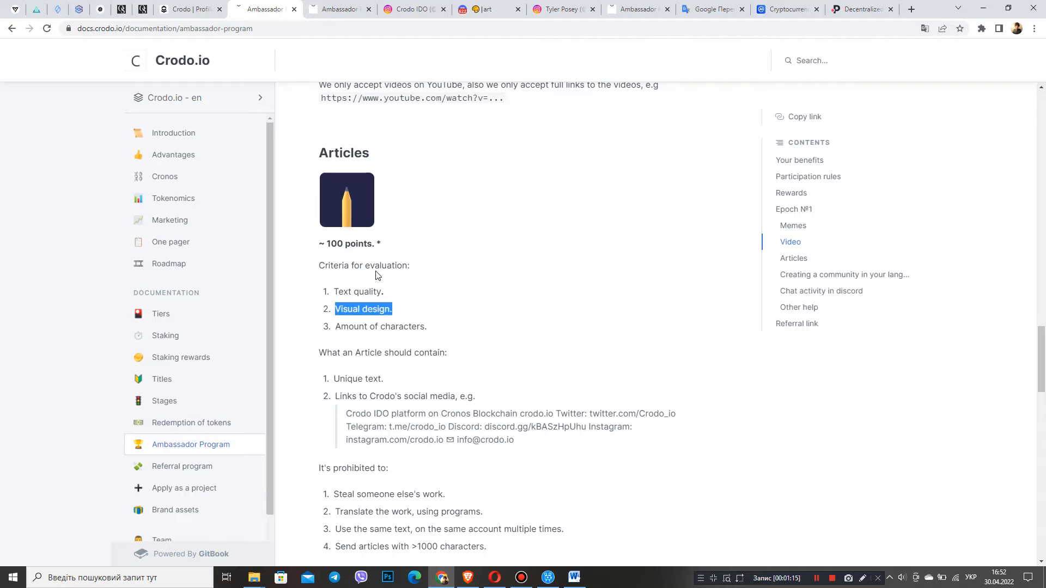
mouse_move(615, 372)
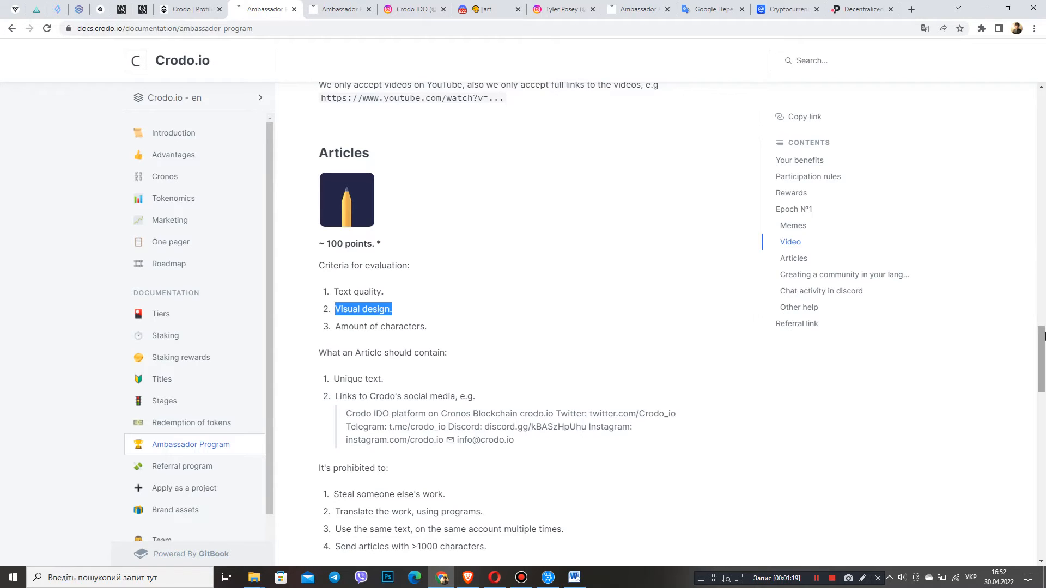
scroll(down, 3)
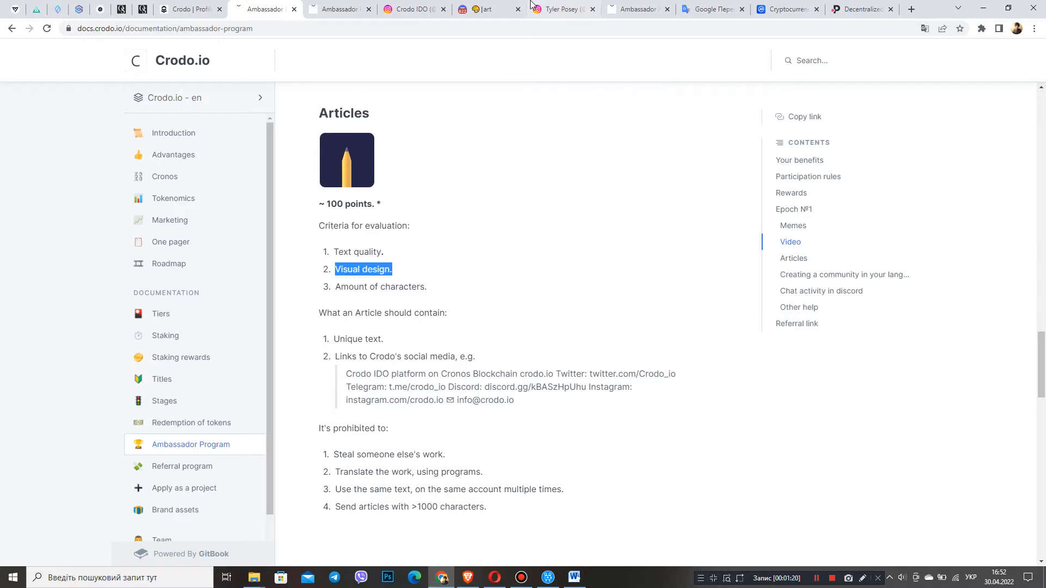
click(487, 9)
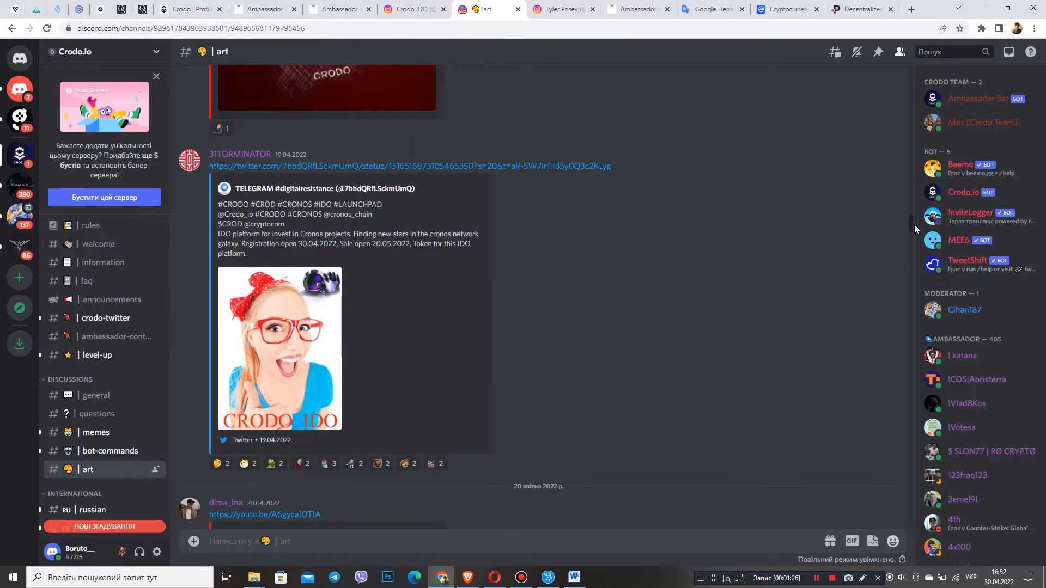
scroll(down, 3)
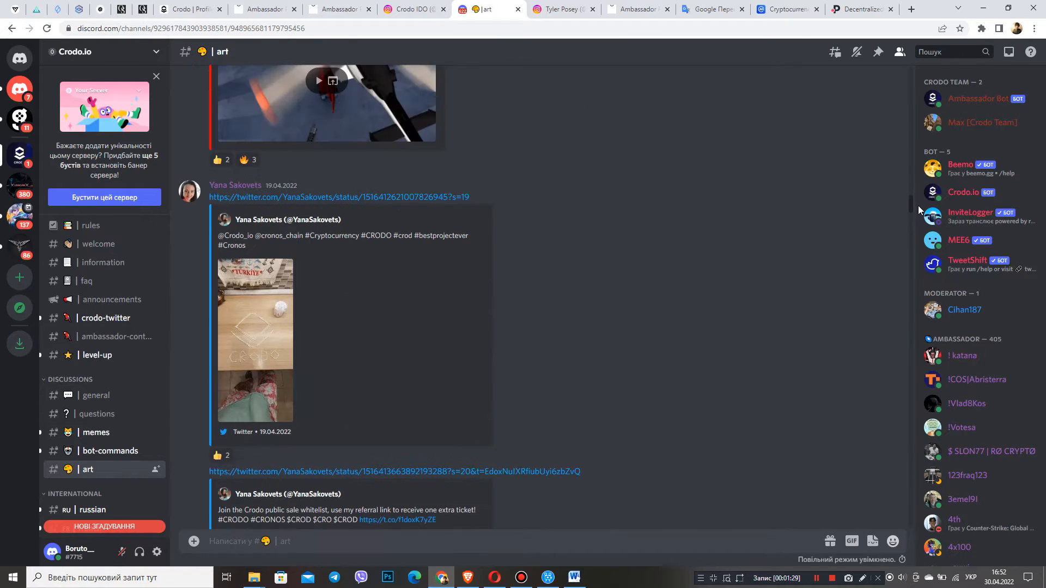
click(263, 9)
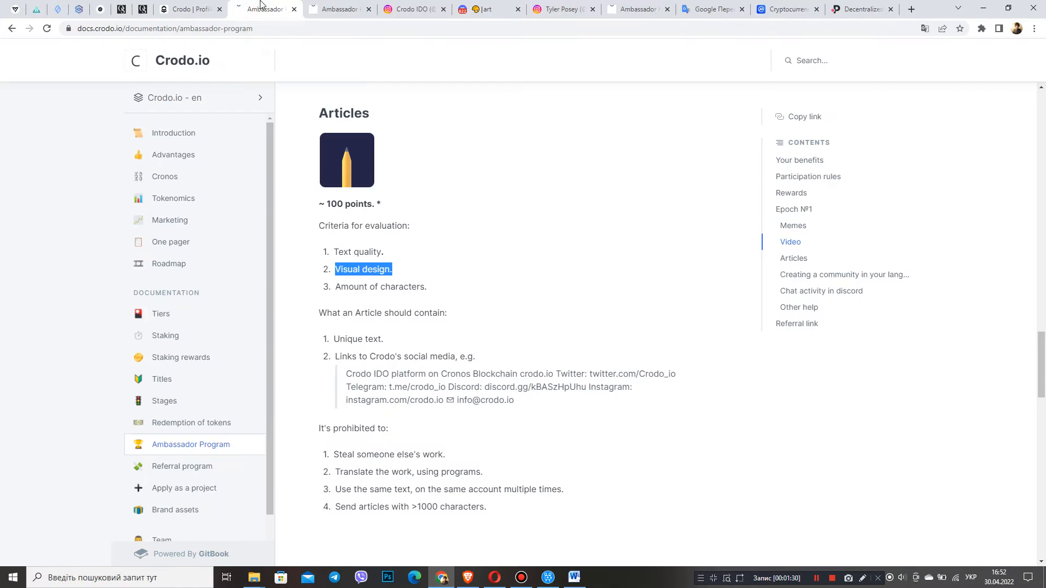
mouse_move(496, 385)
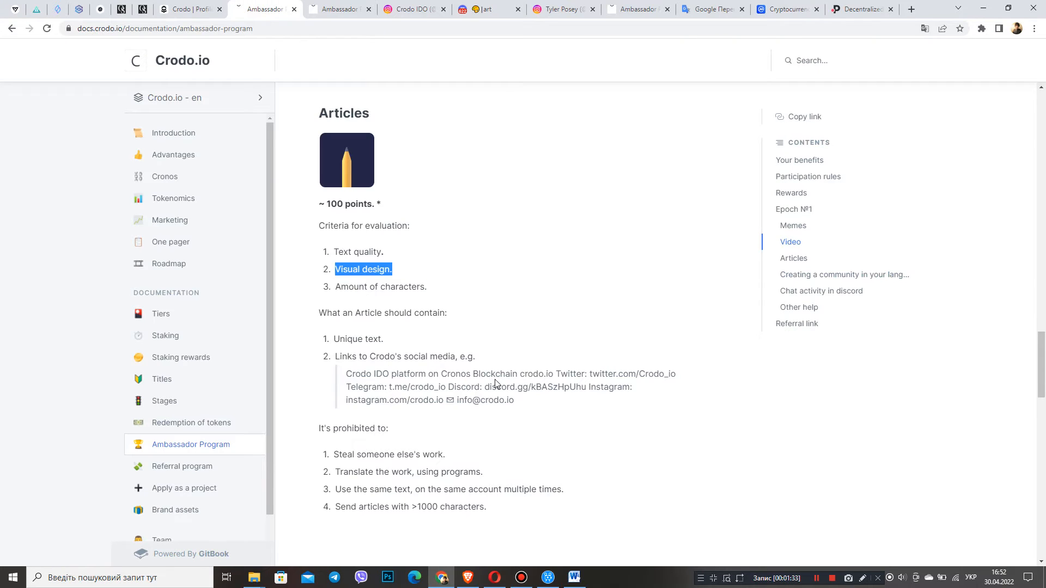
mouse_move(300, 368)
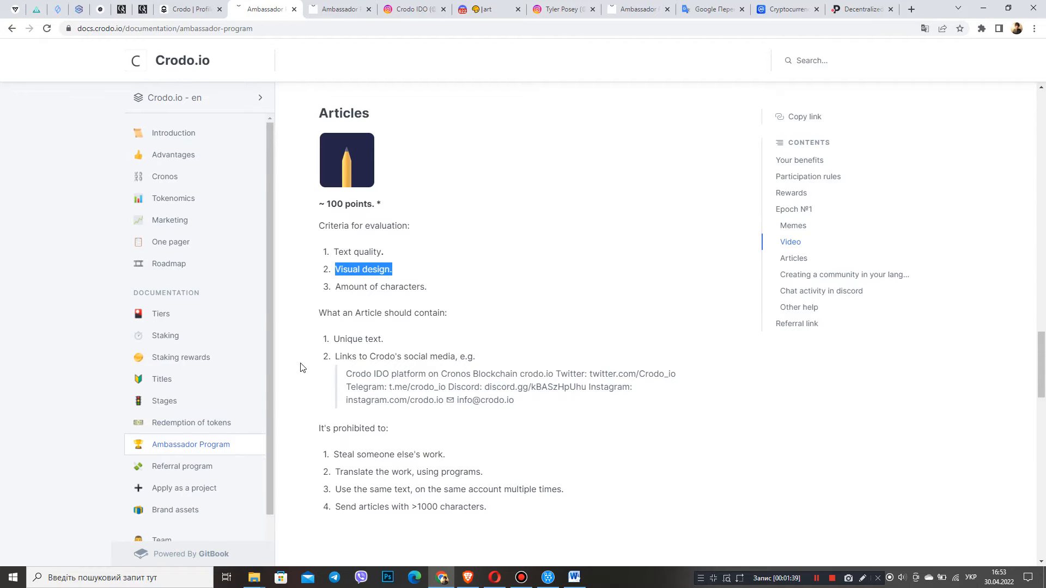
mouse_move(335, 341)
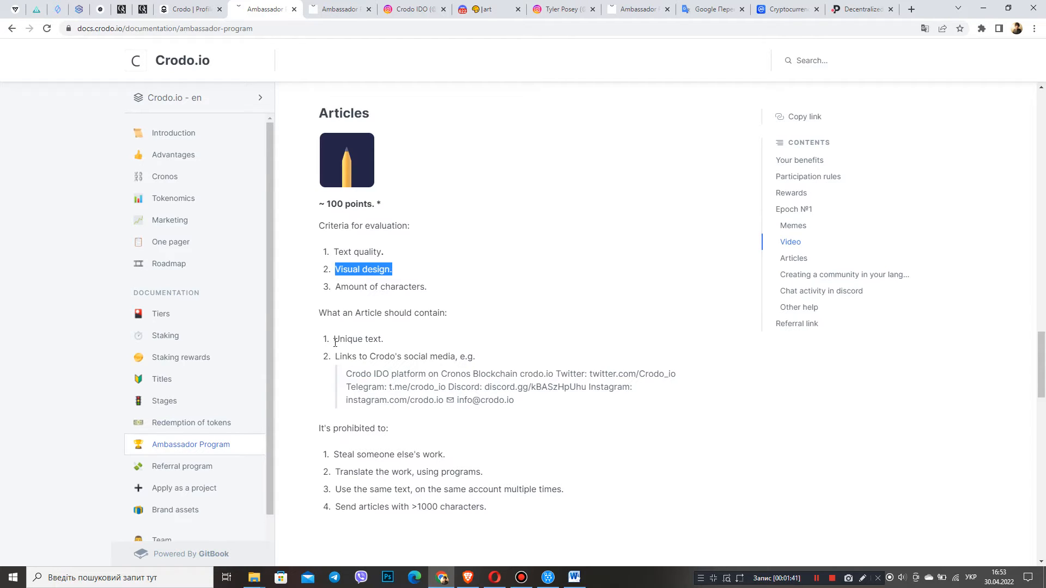
Step: Highlight the Unique text requirement and the example social media links block
double_click(358, 339)
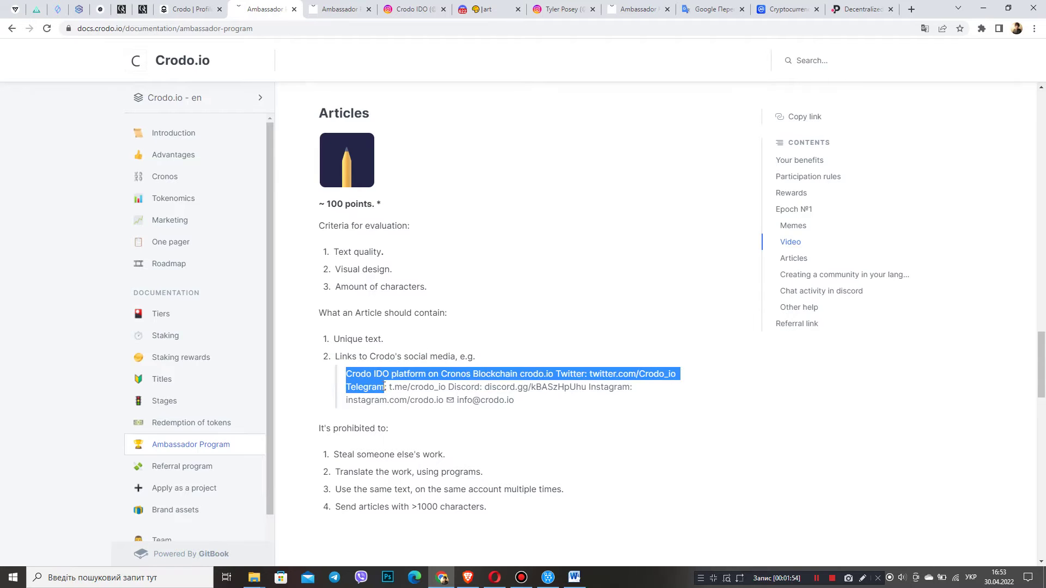
drag(385, 387, 514, 399)
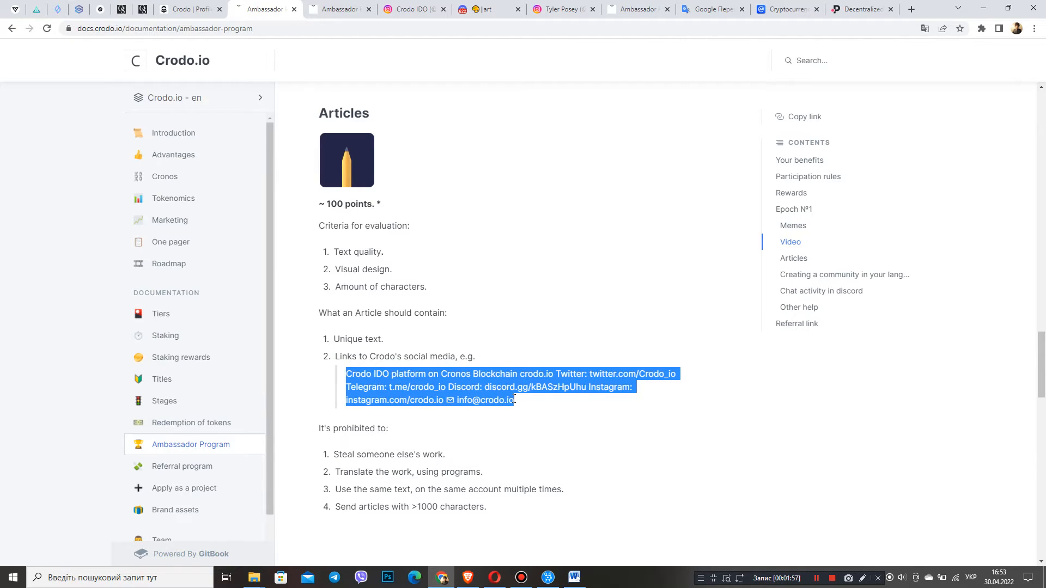
click(569, 358)
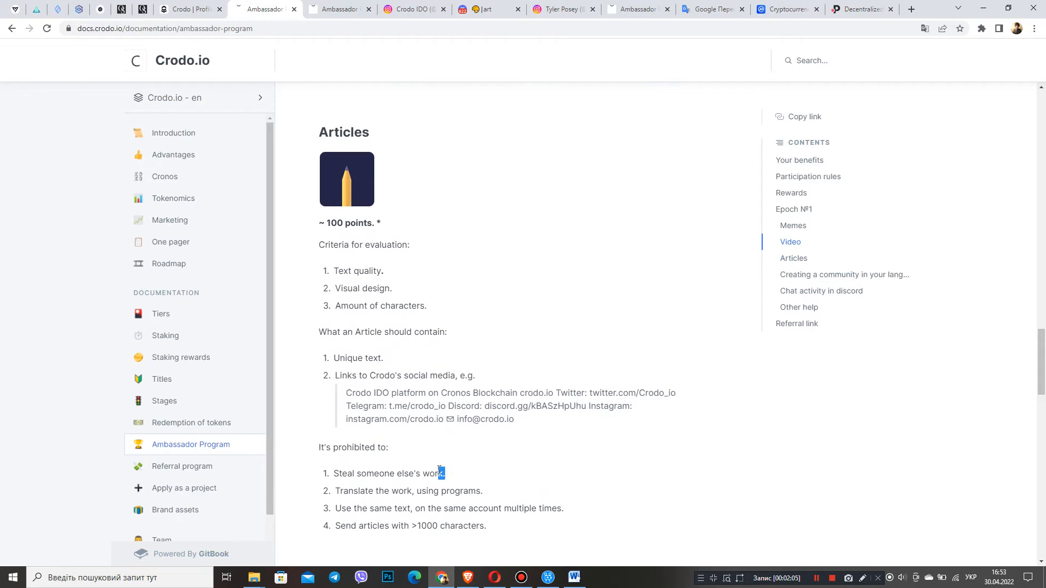
Step: Highlight the rule against translating work with programs, then return to Crodo's tasks page
drag(332, 474, 413, 474)
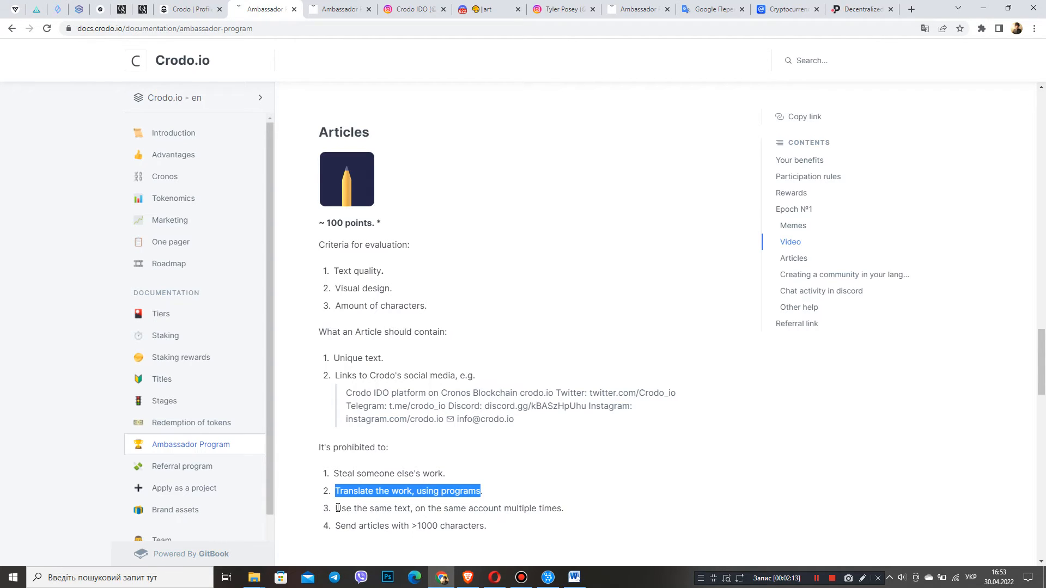
click(484, 491)
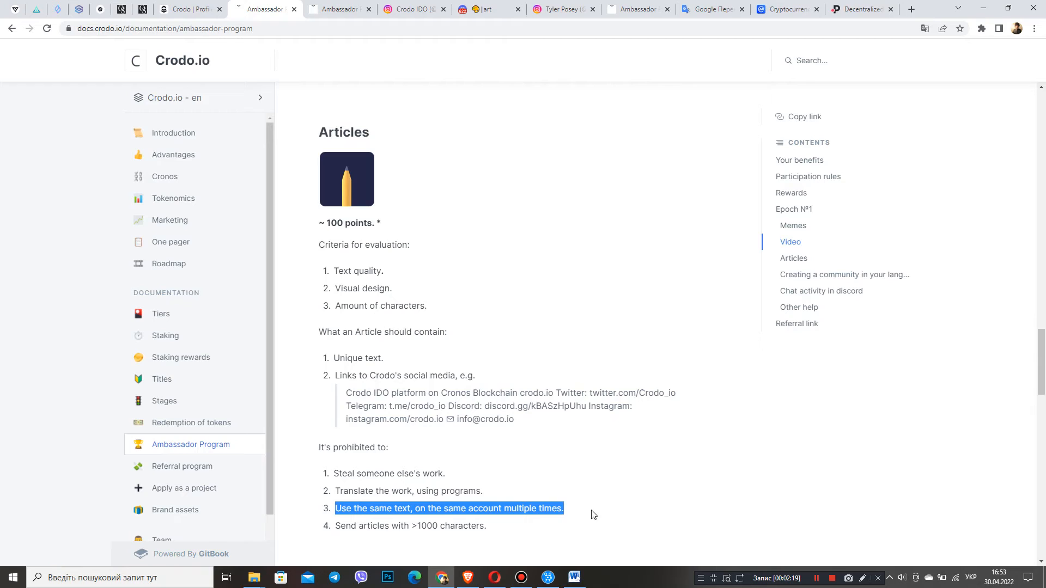
mouse_move(630, 504)
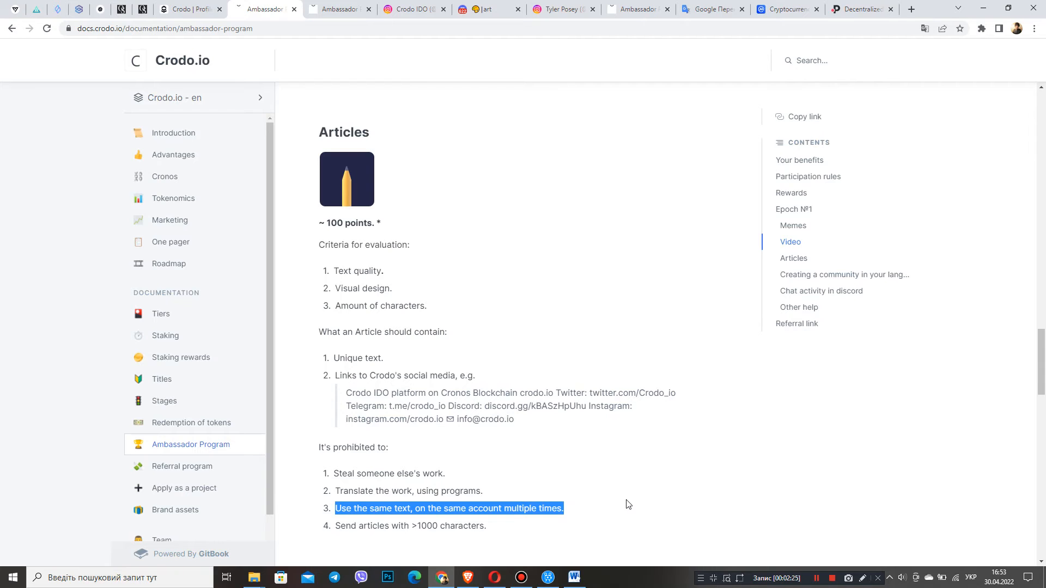
click(191, 10)
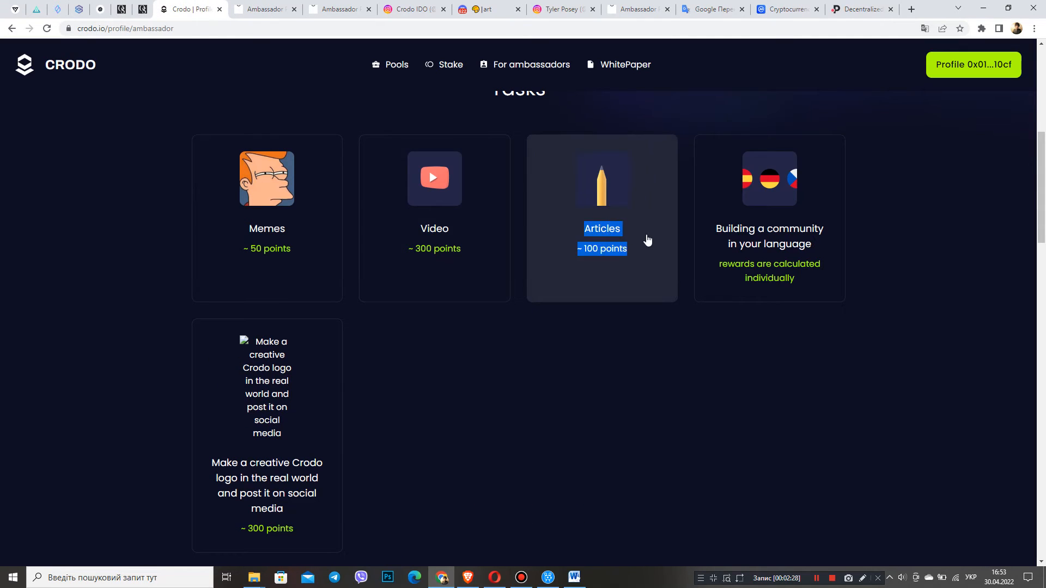
mouse_move(892, 458)
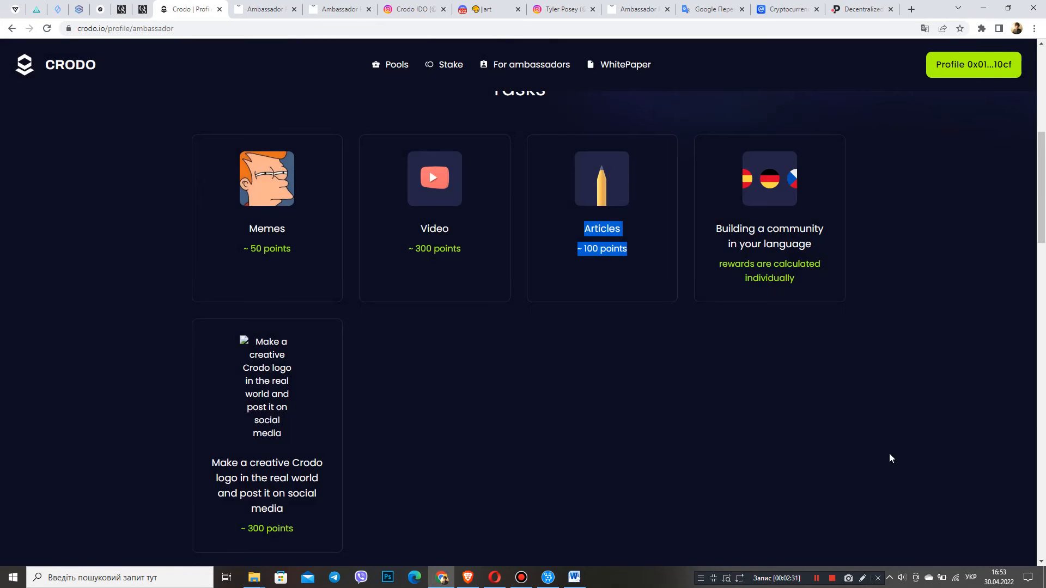
mouse_move(719, 400)
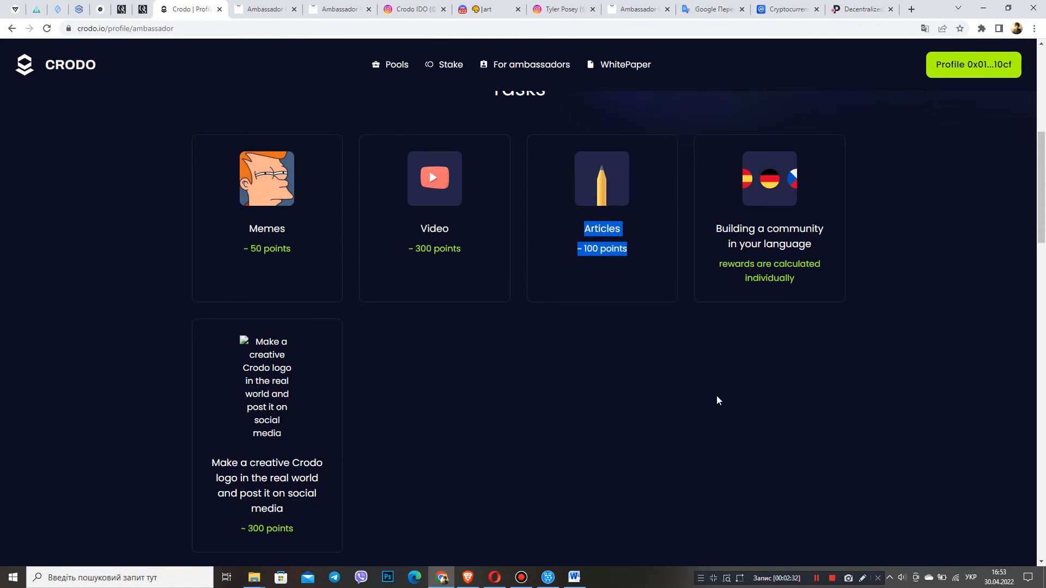
mouse_move(691, 359)
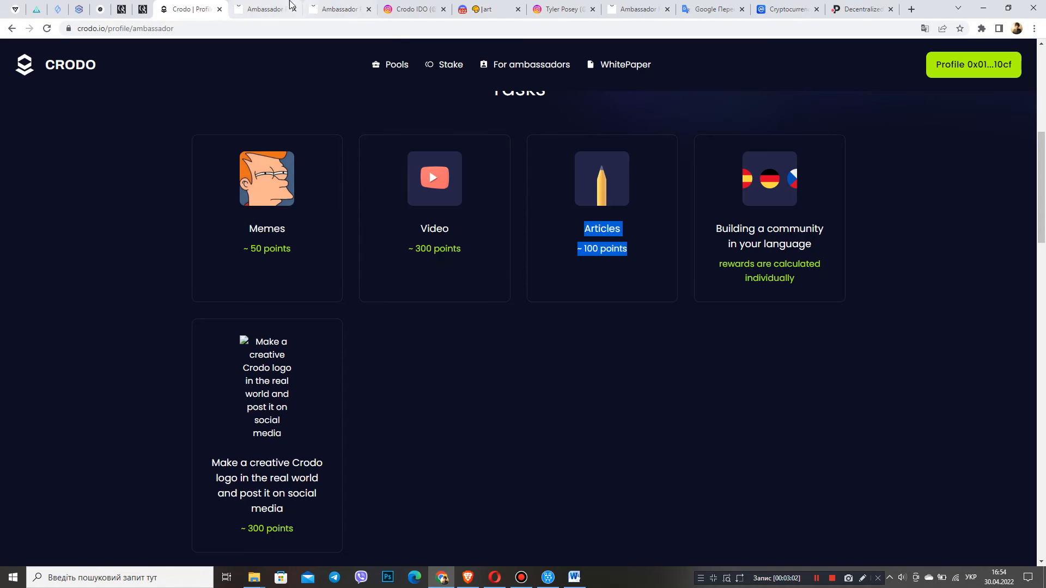
mouse_move(614, 357)
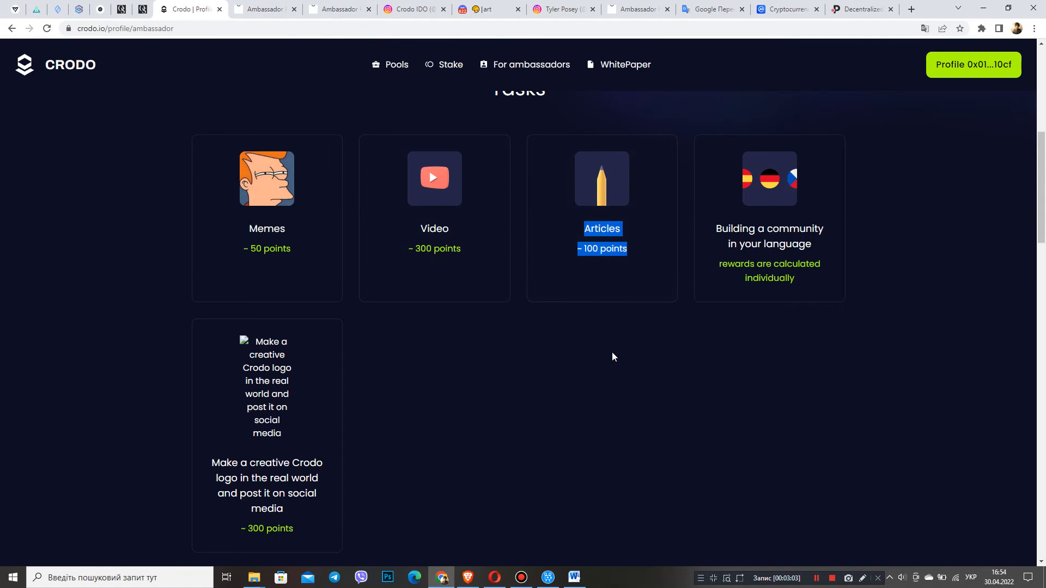
mouse_move(286, 4)
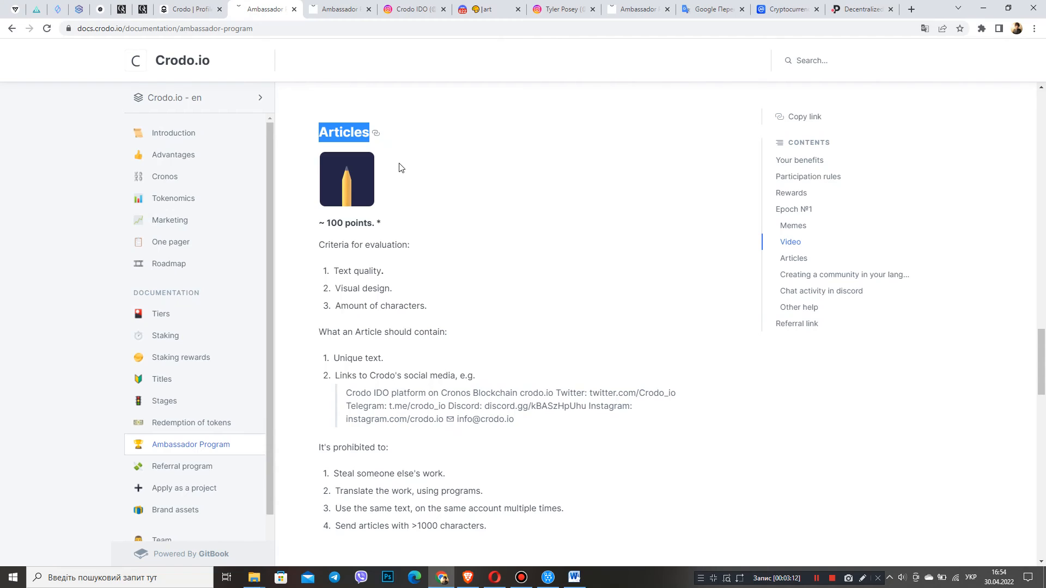
mouse_move(497, 268)
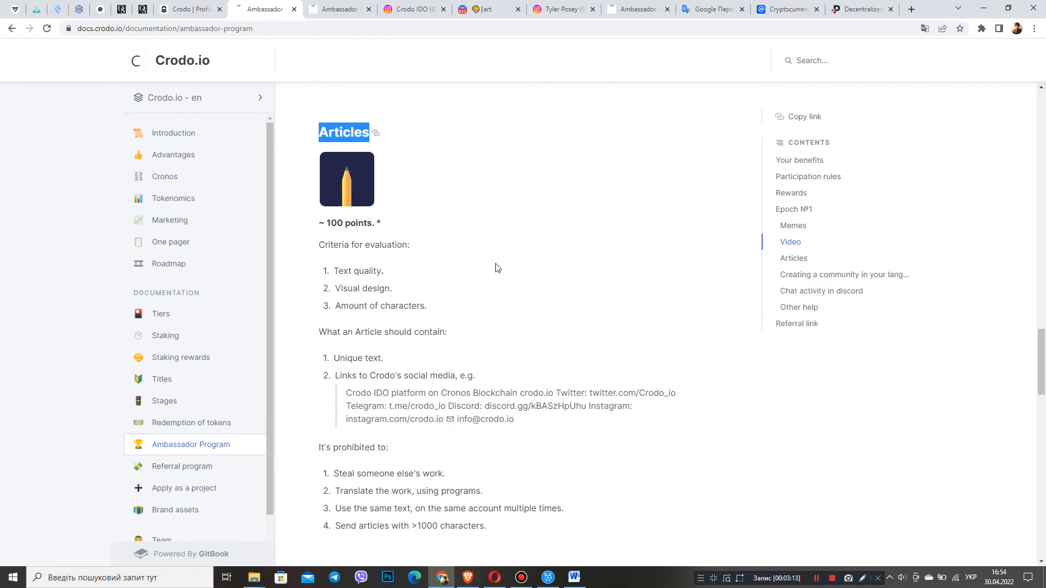
mouse_move(605, 265)
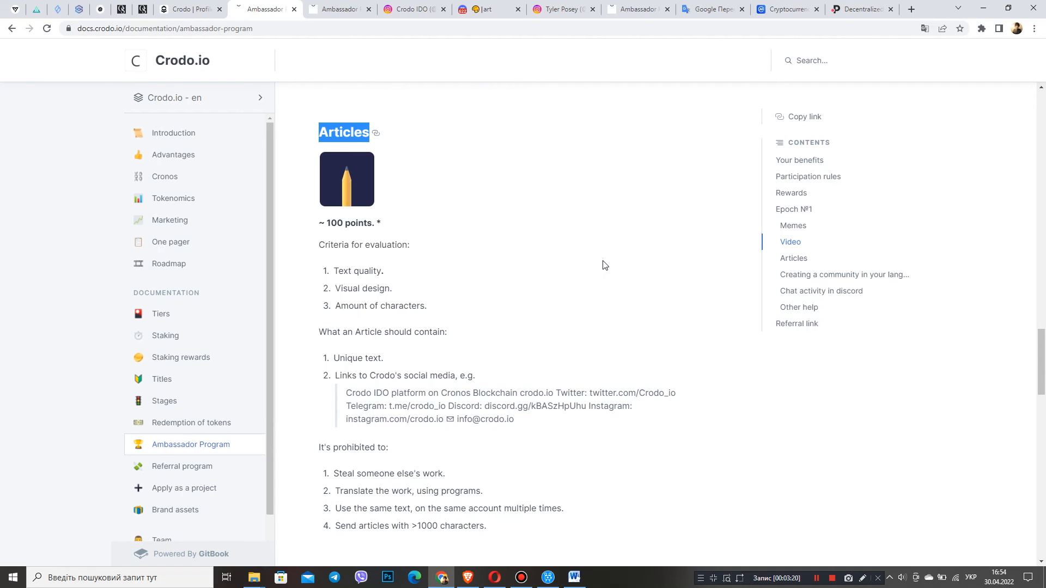
mouse_move(609, 263)
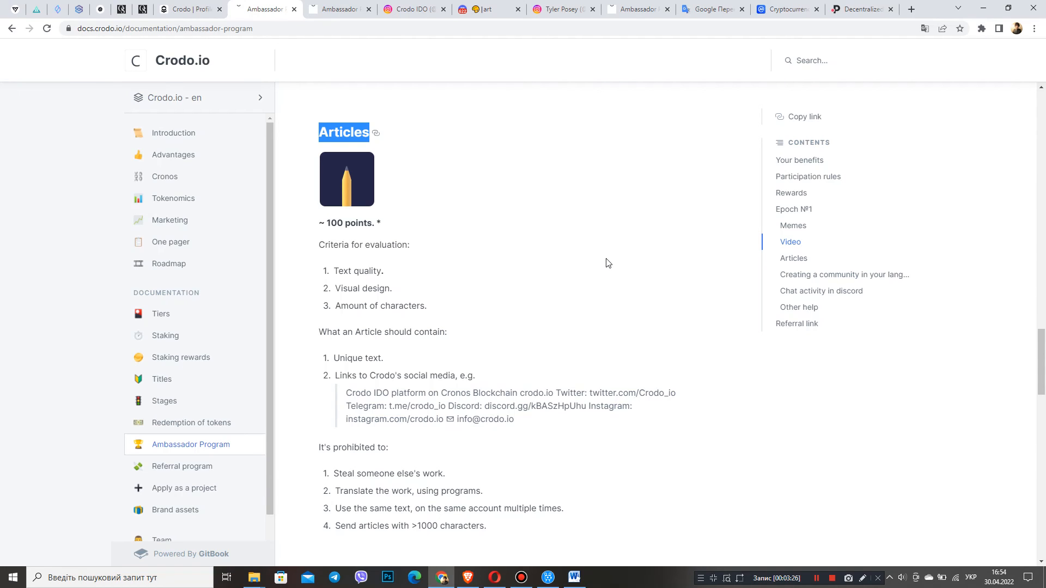
Step: Switch to the Crodo tasks tab and close the Articles link submission form unsubmitted
click(194, 9)
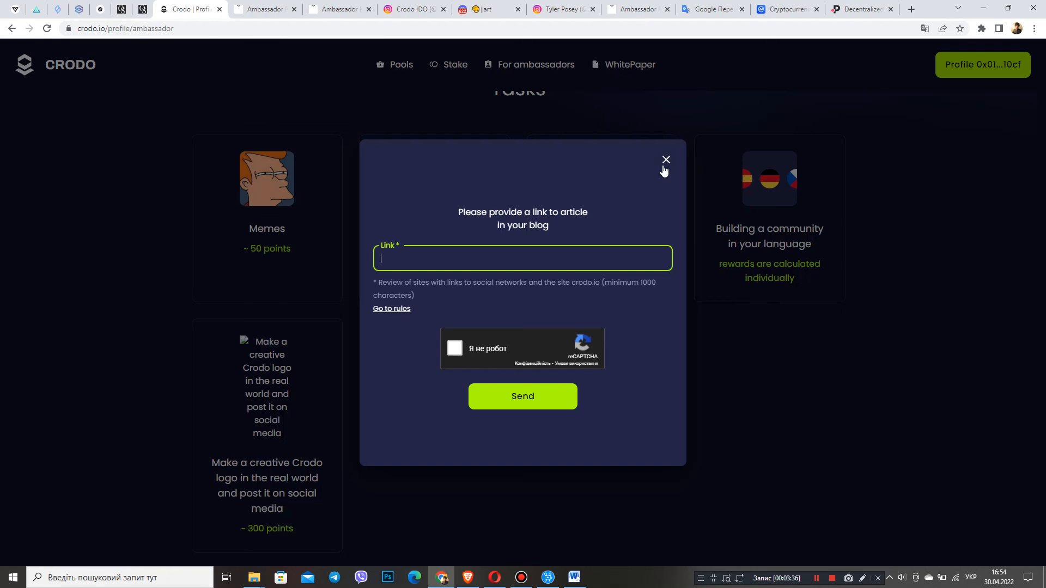
click(665, 159)
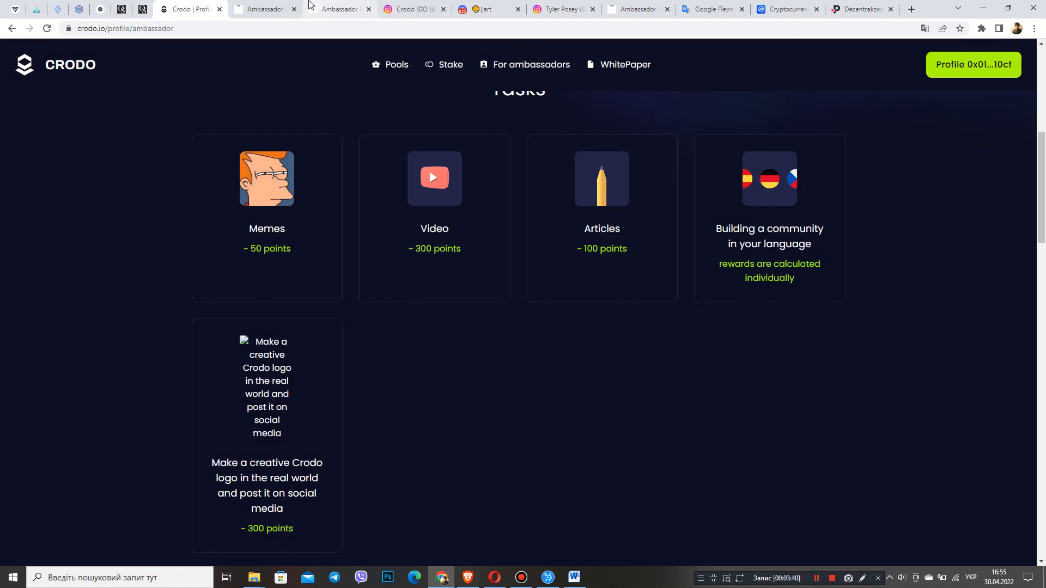
Step: Switch back to the Ambassador Program docs tab showing the Articles criteria
click(265, 10)
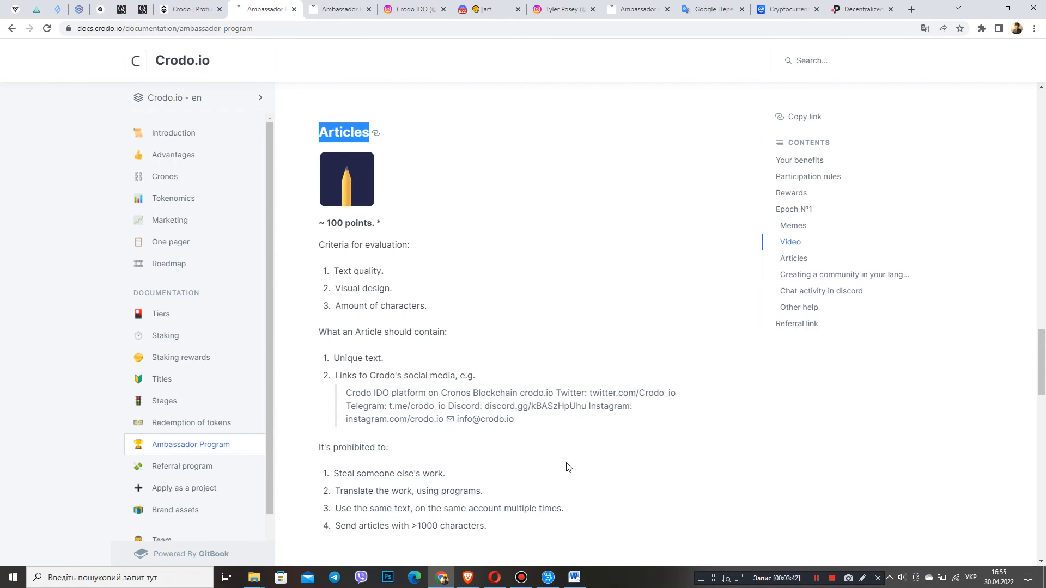
mouse_move(561, 469)
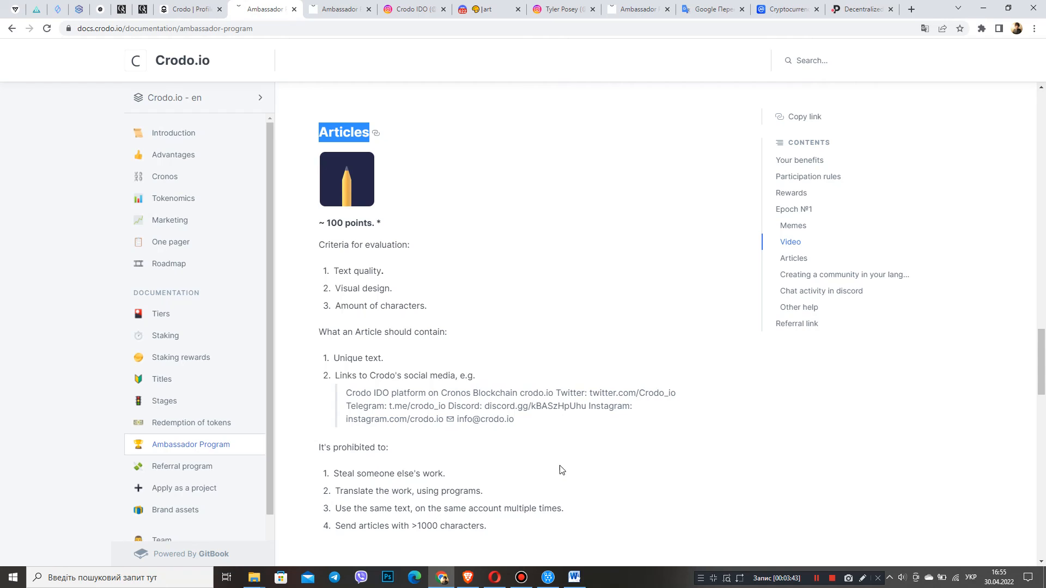
mouse_move(556, 271)
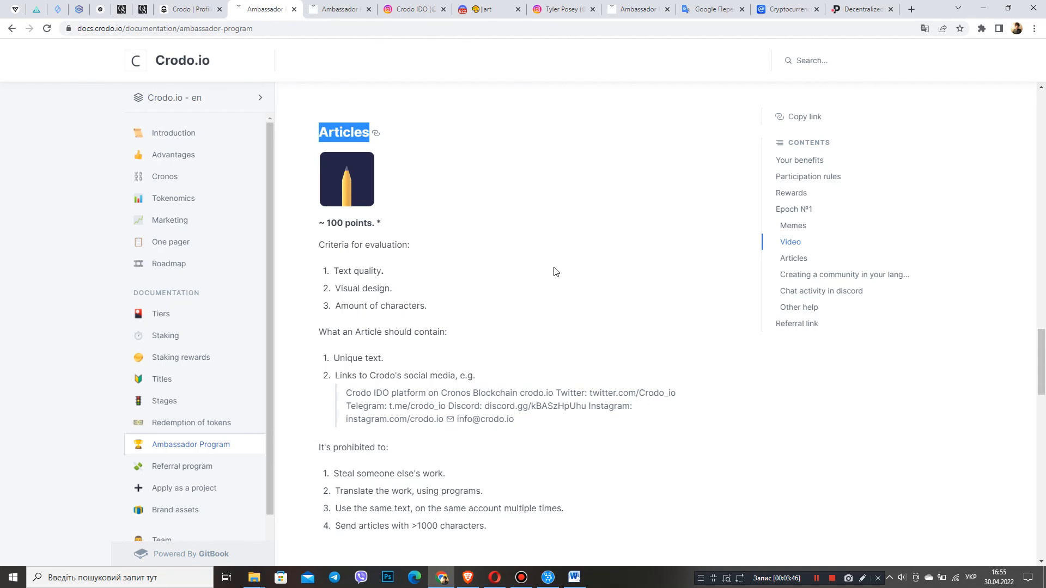
mouse_move(557, 217)
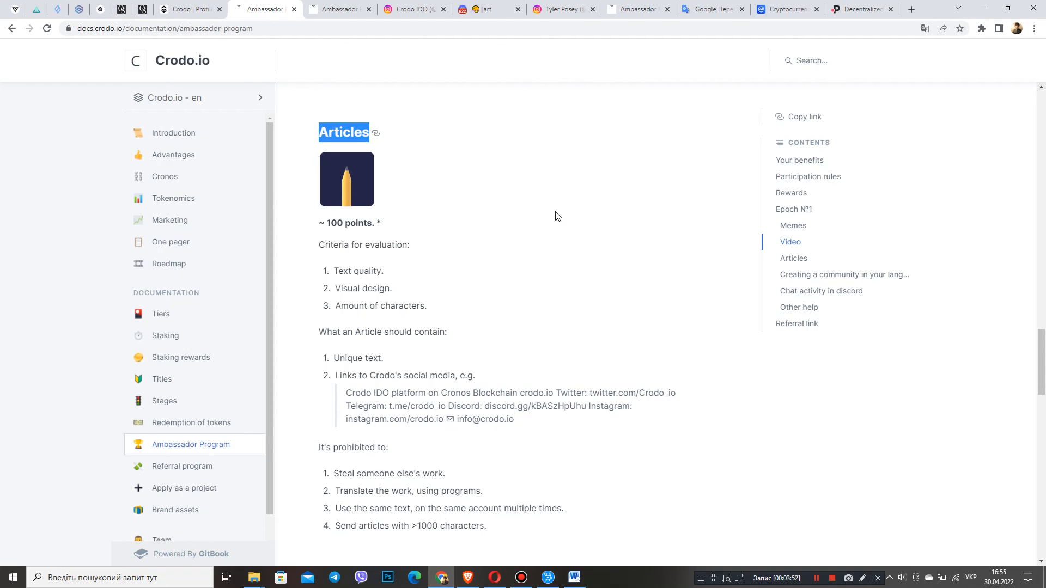
mouse_move(852, 418)
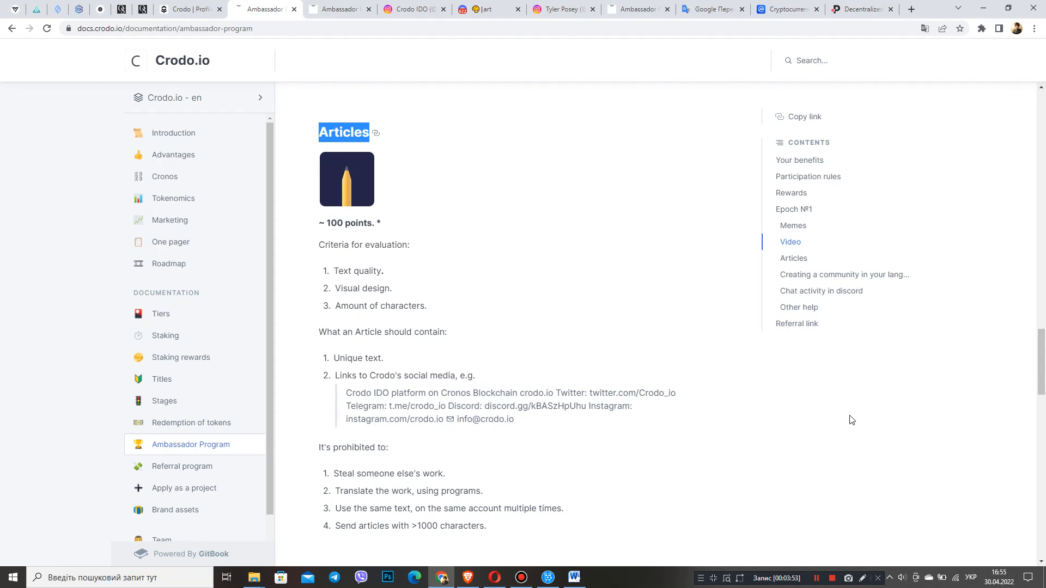